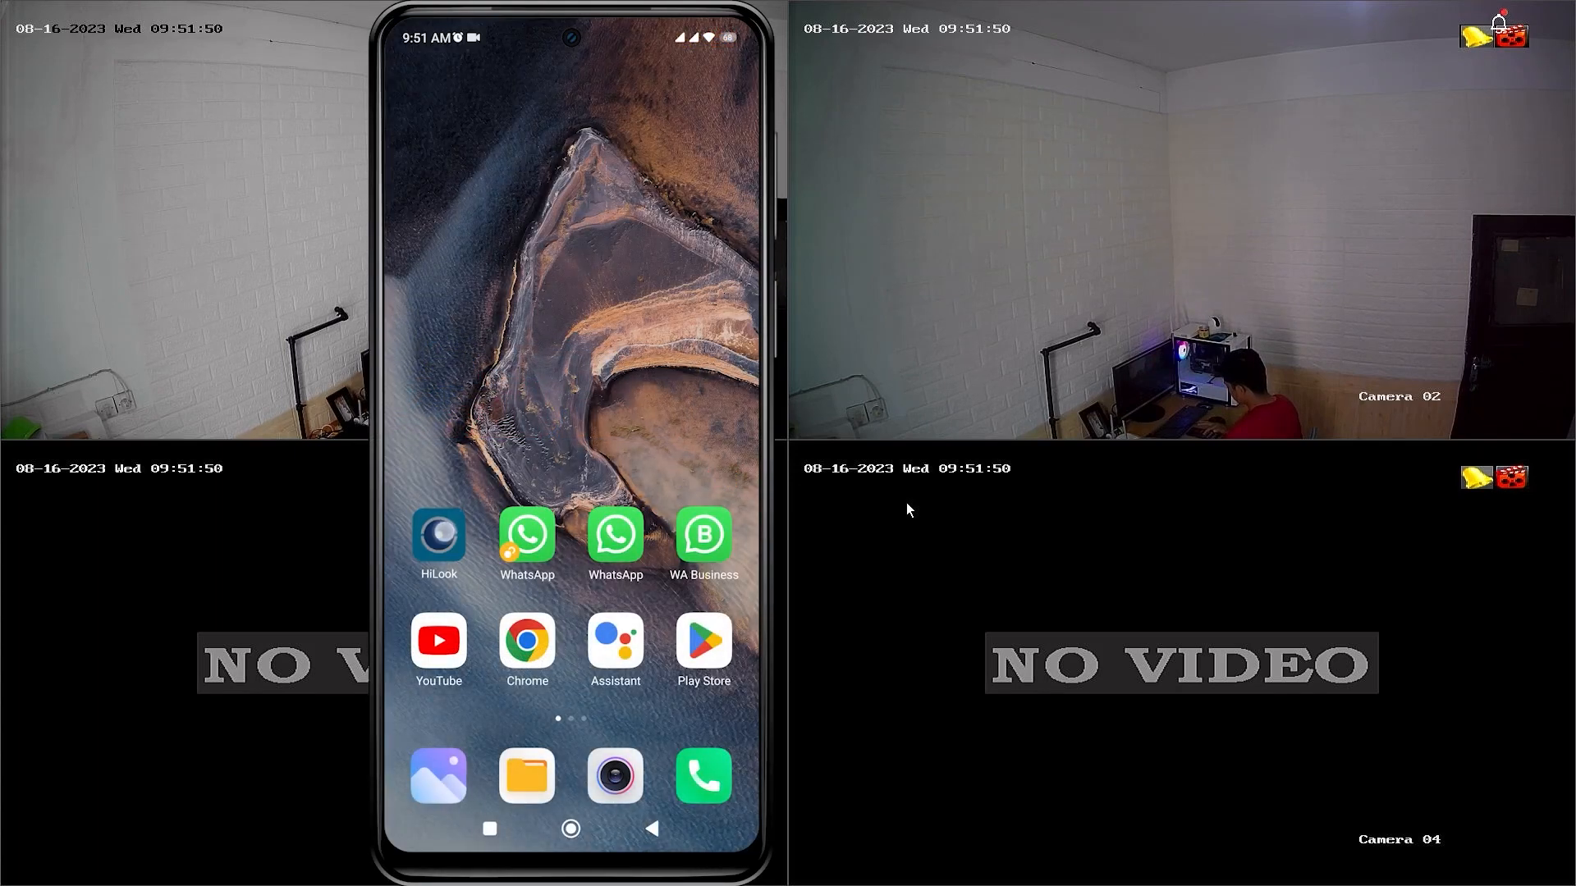
Launch HiLook on the phone and start the Camera 01 live view under the DVR
left_click(439, 537)
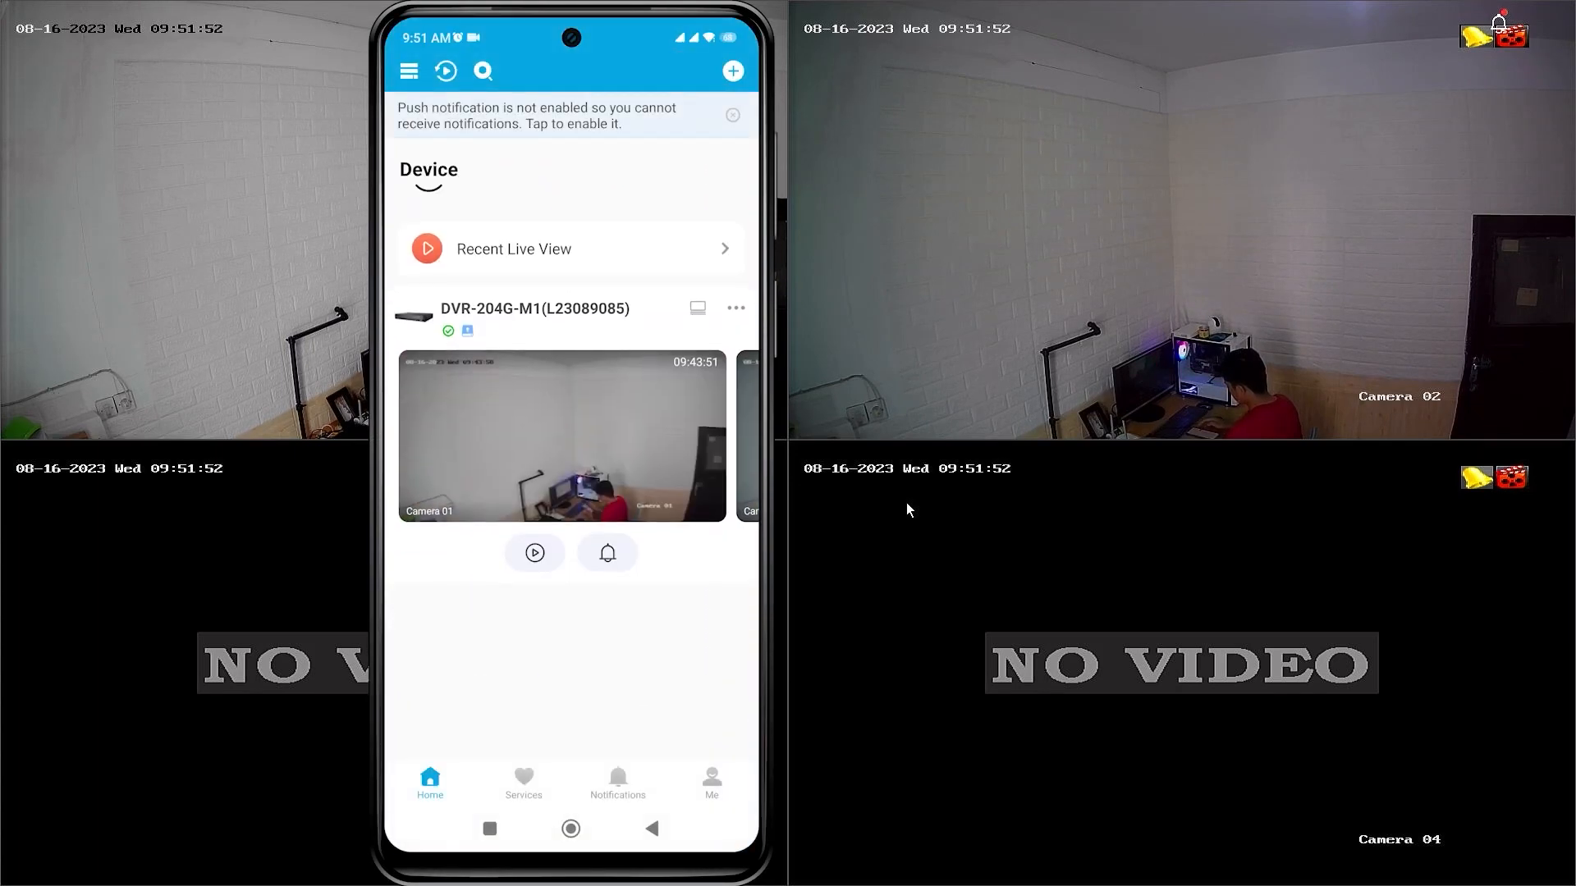
left_click(563, 433)
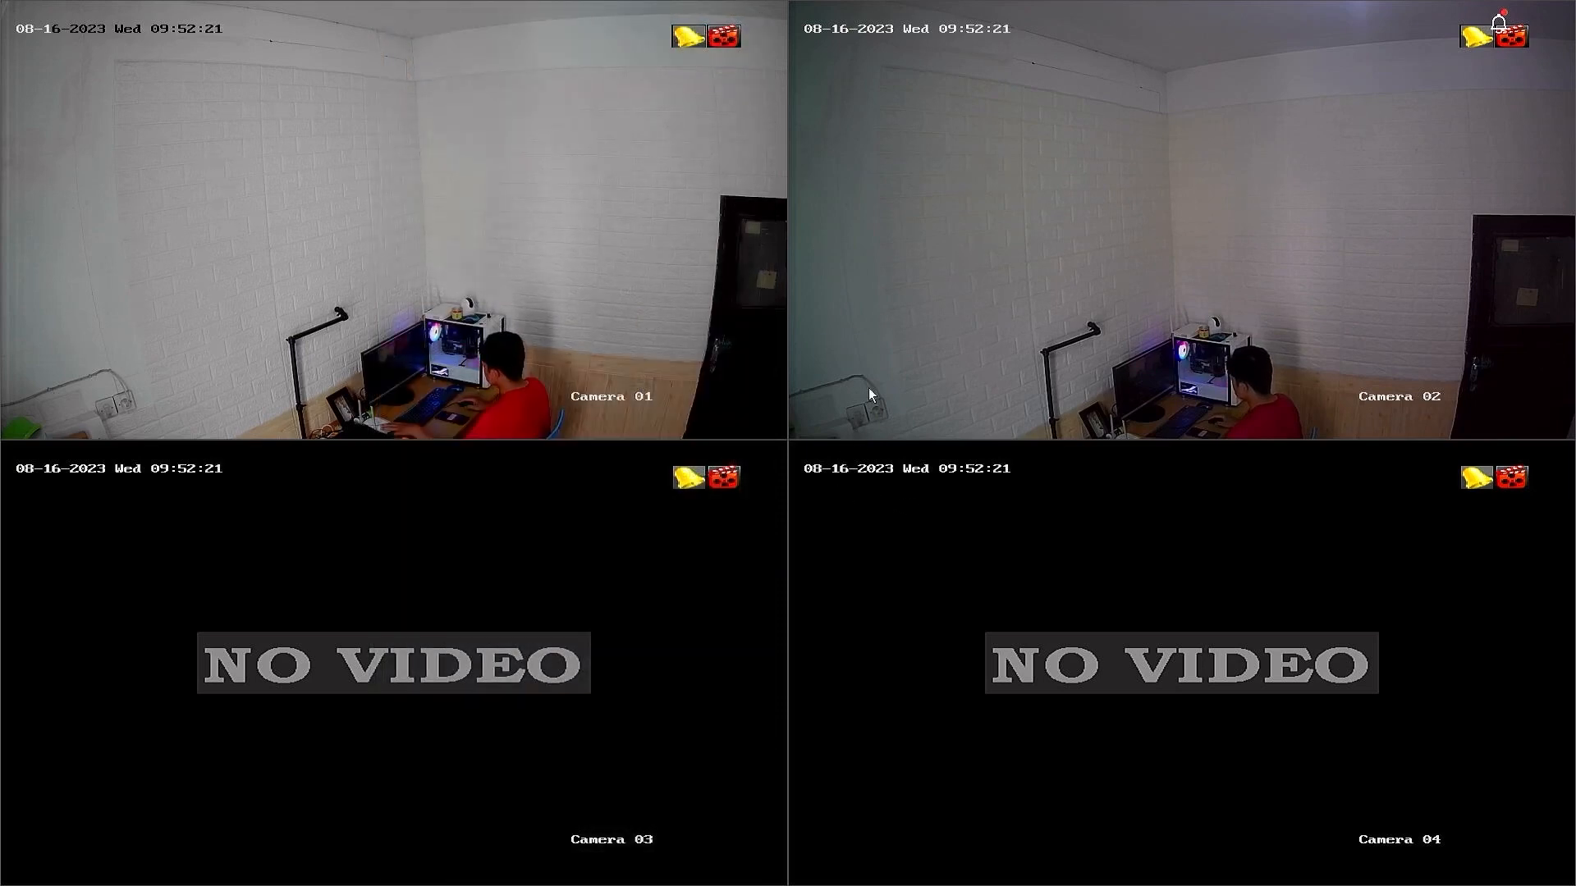
Reveal the verification code on the recorder's Network > Platform Access settings page
right_click(870, 394)
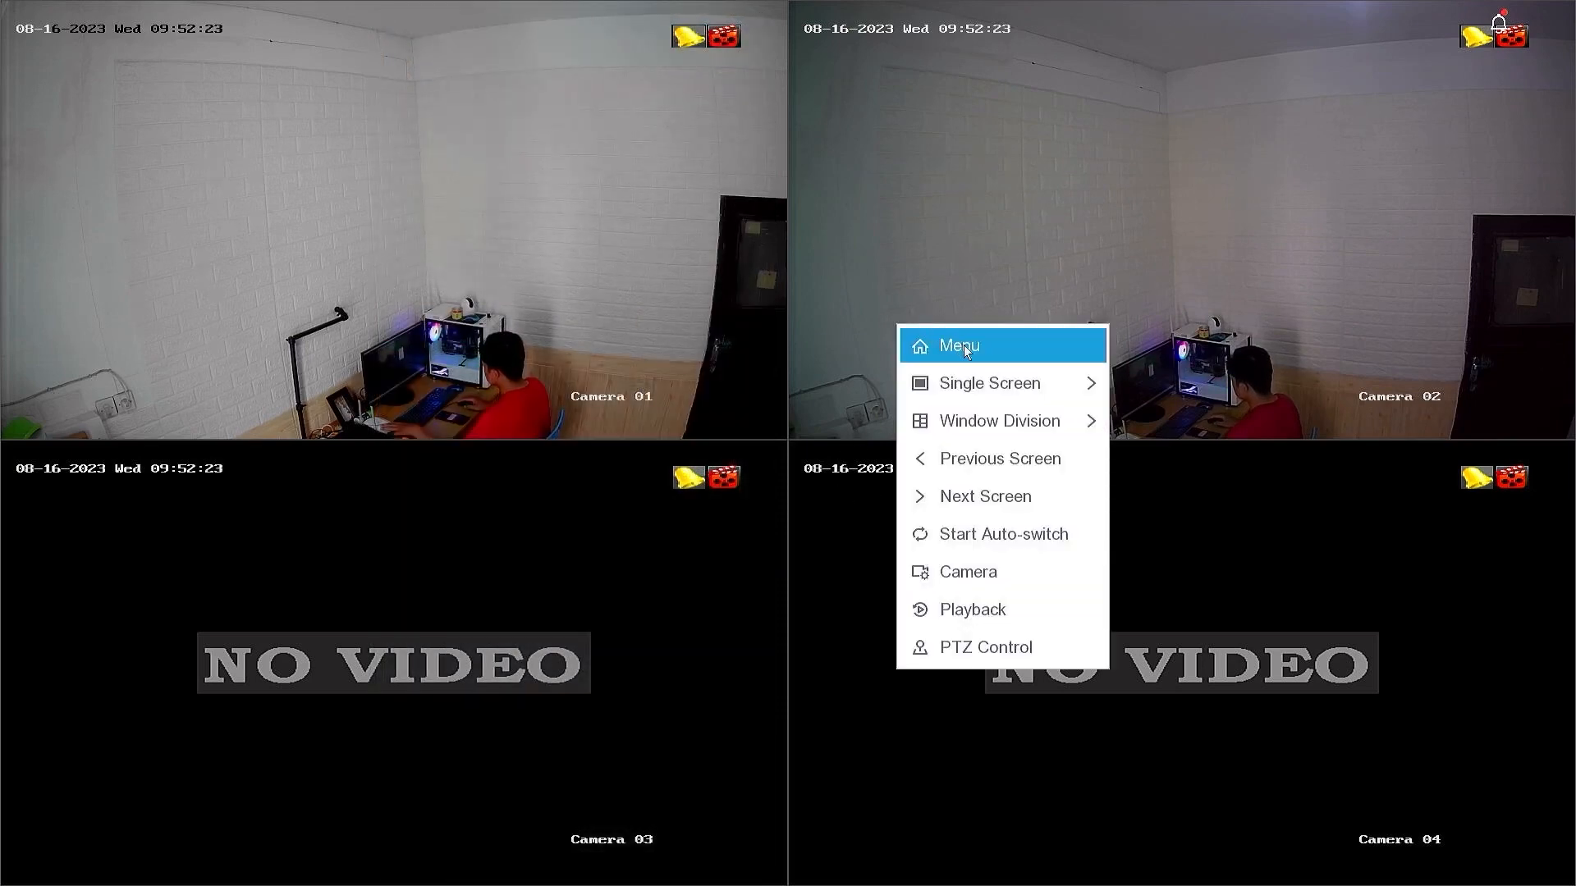
left_click(958, 345)
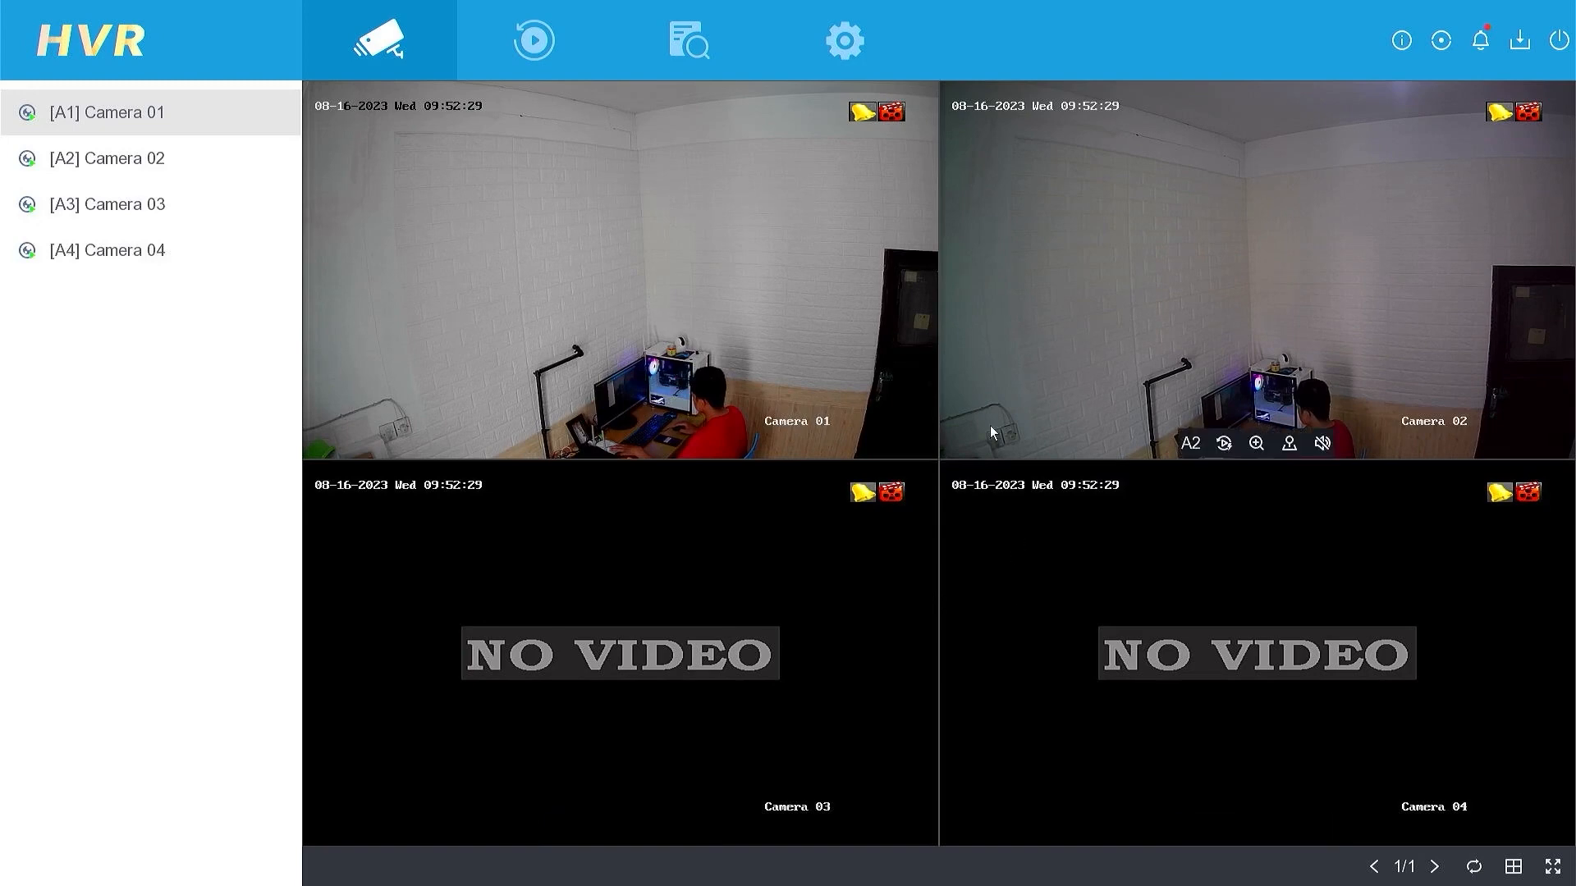
left_click(847, 42)
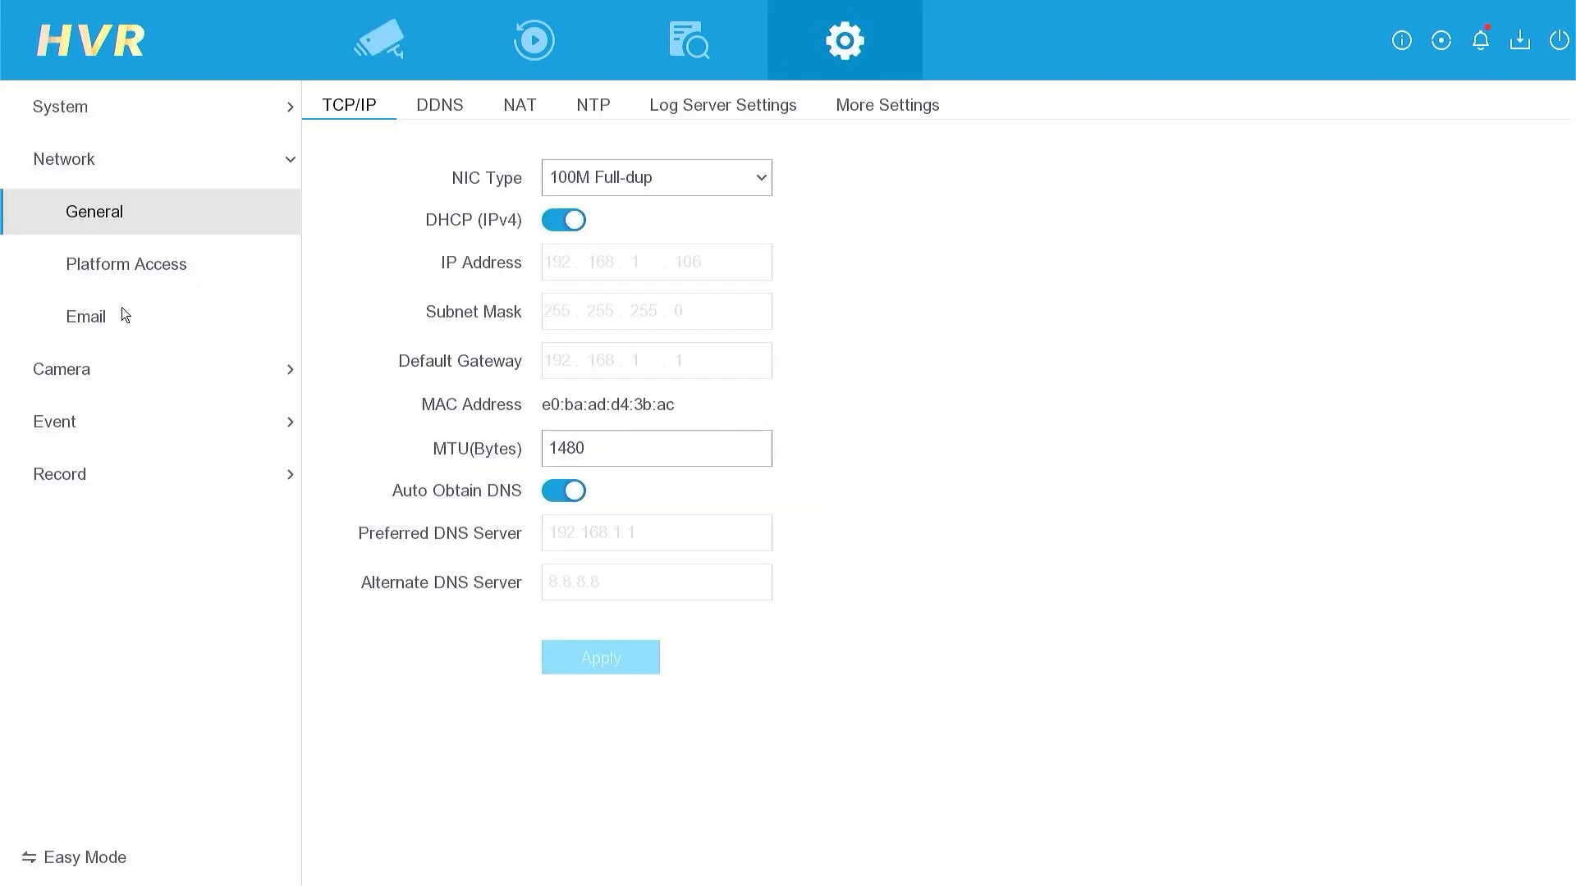
left_click(126, 262)
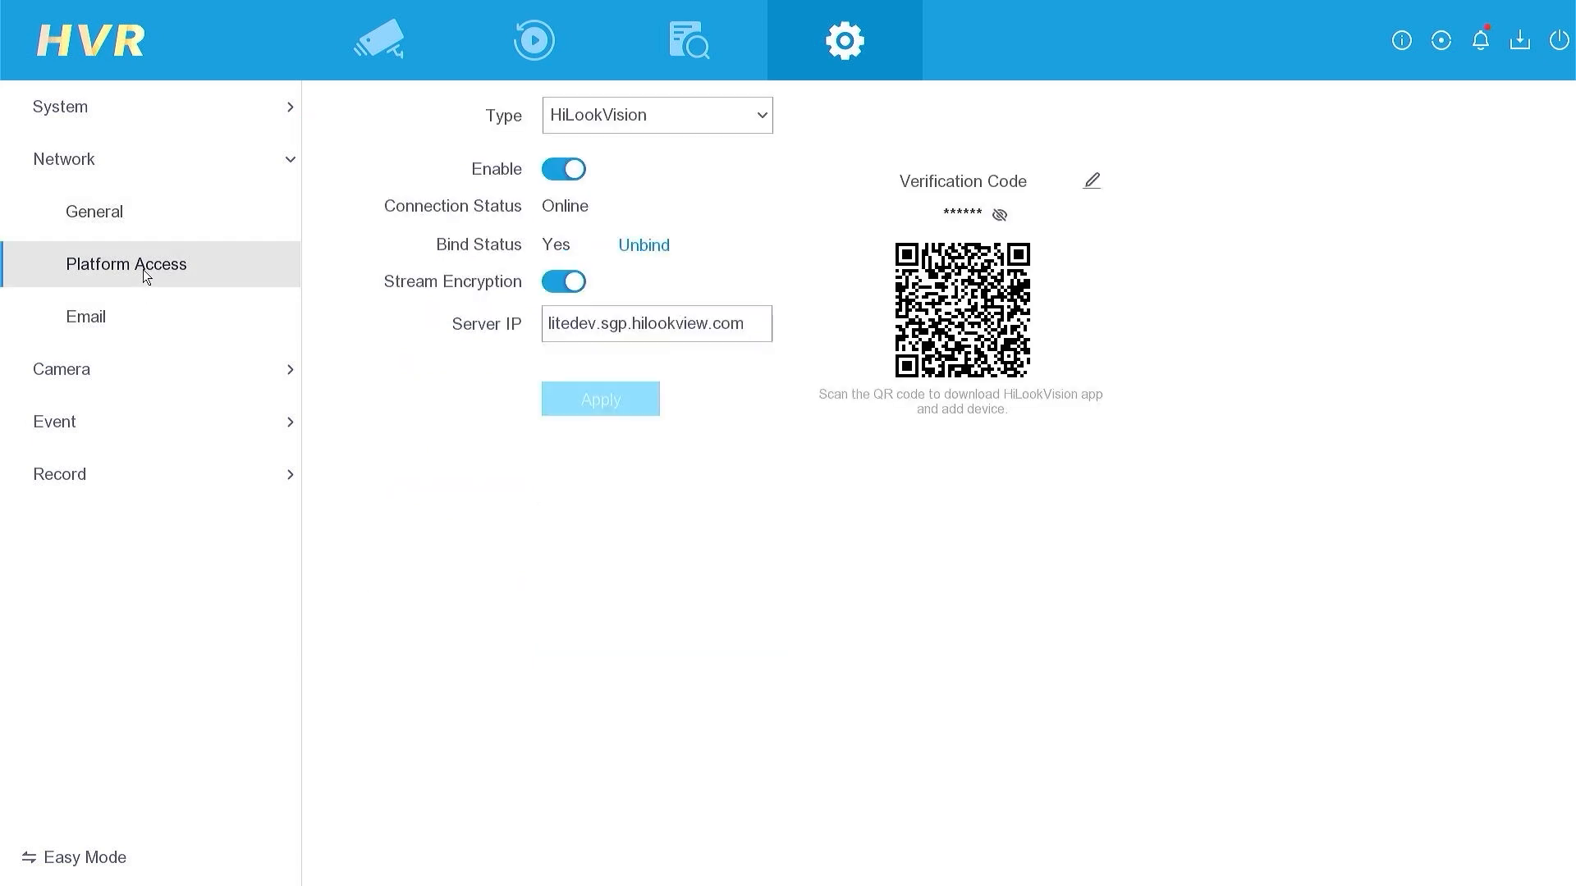
mouse_move(867, 228)
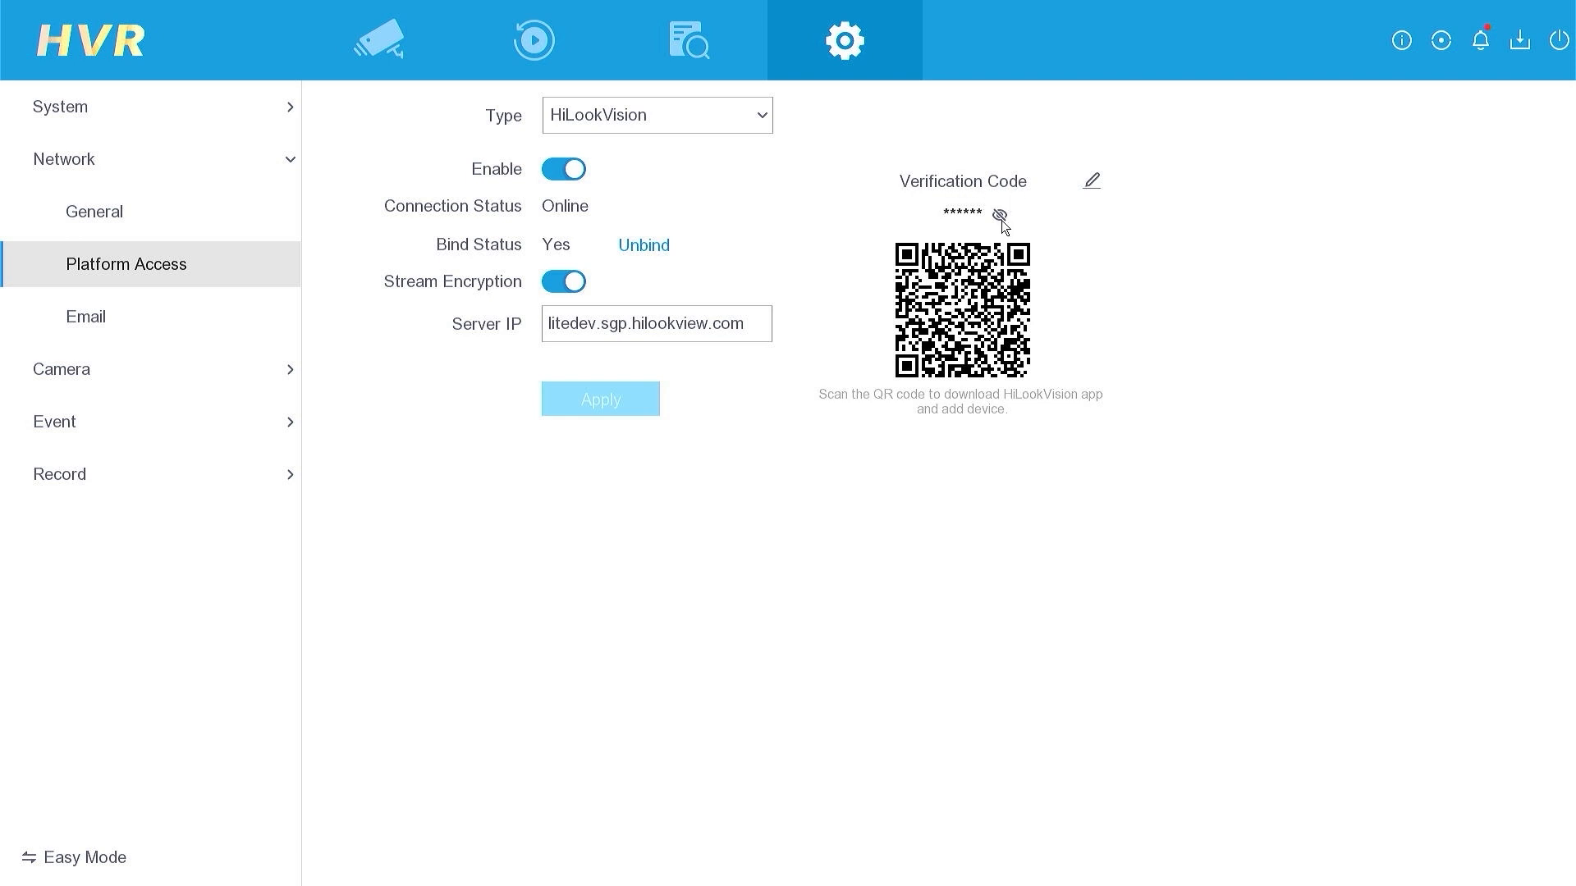
left_click(1000, 217)
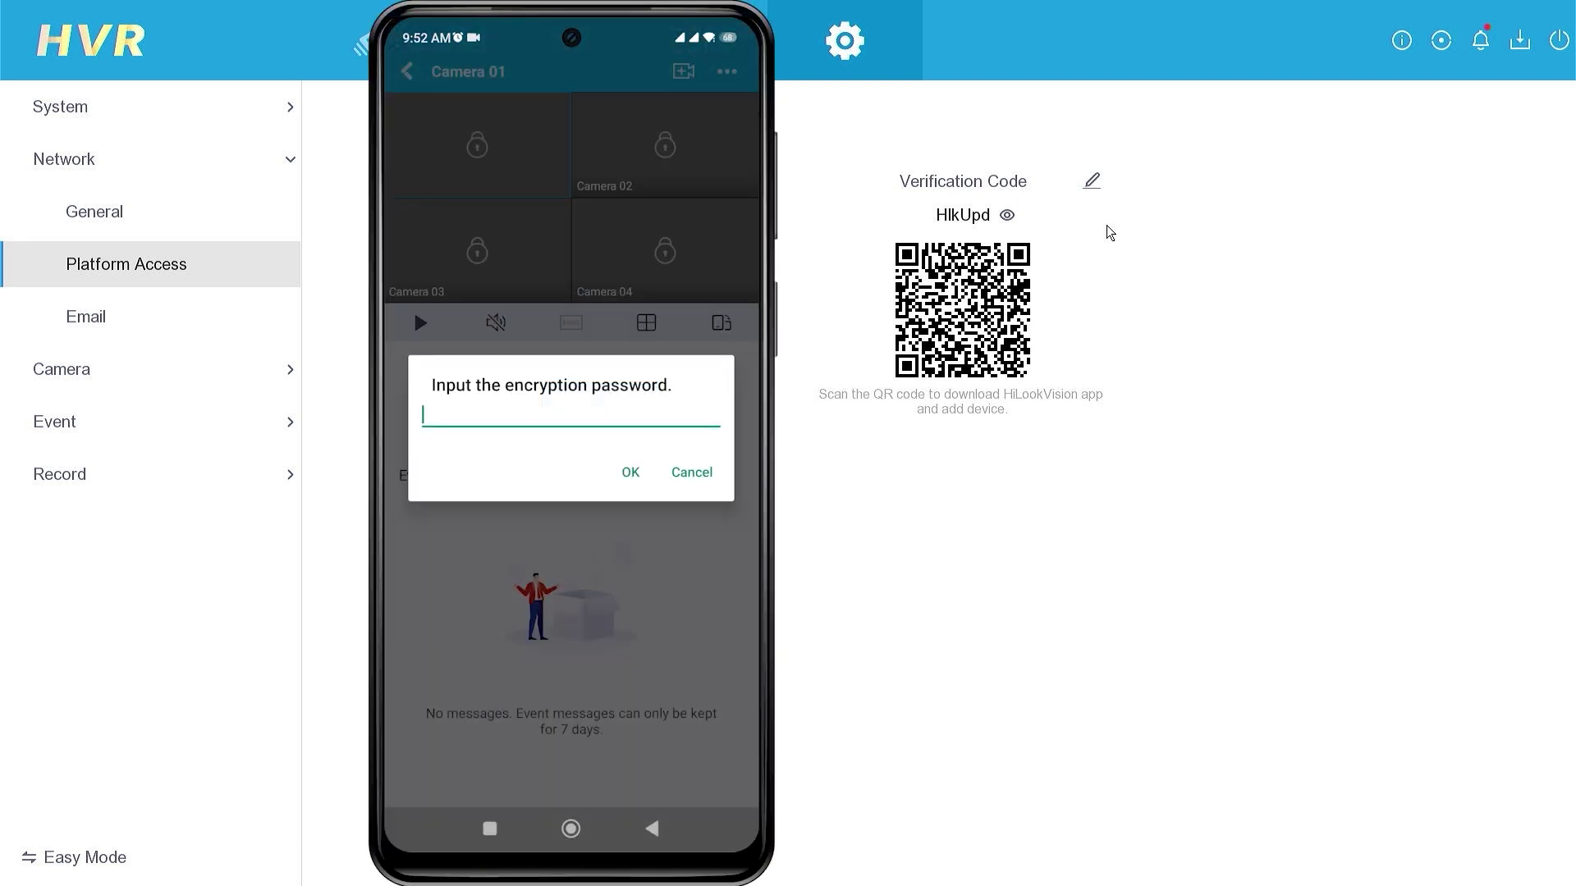
Enter the verification code as the encryption password so Camera 01 streams live
left_click(569, 421)
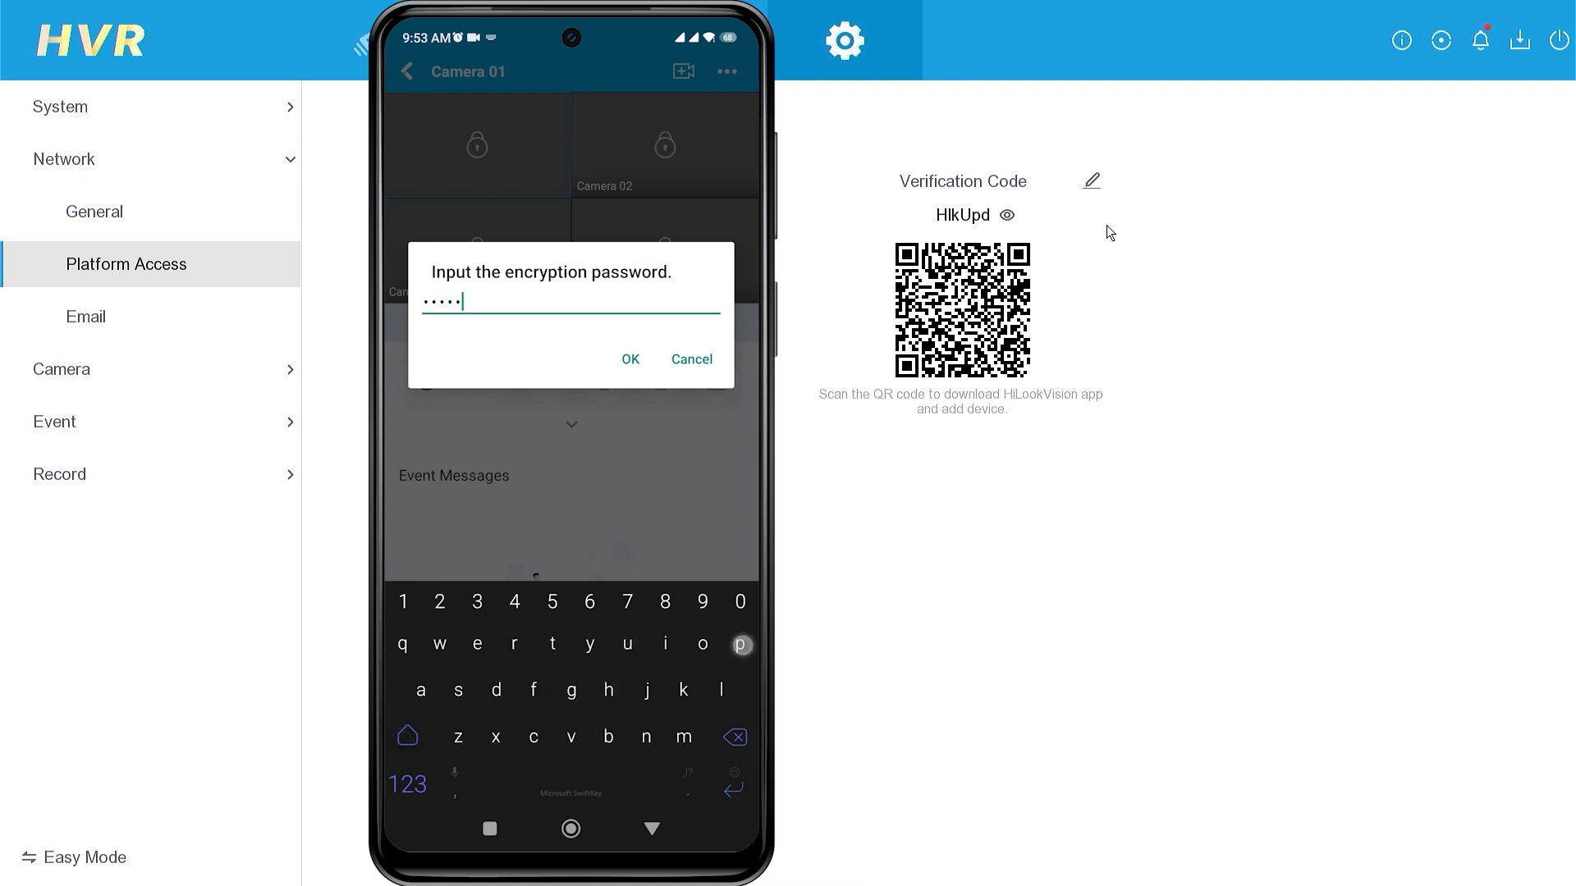
left_click(630, 358)
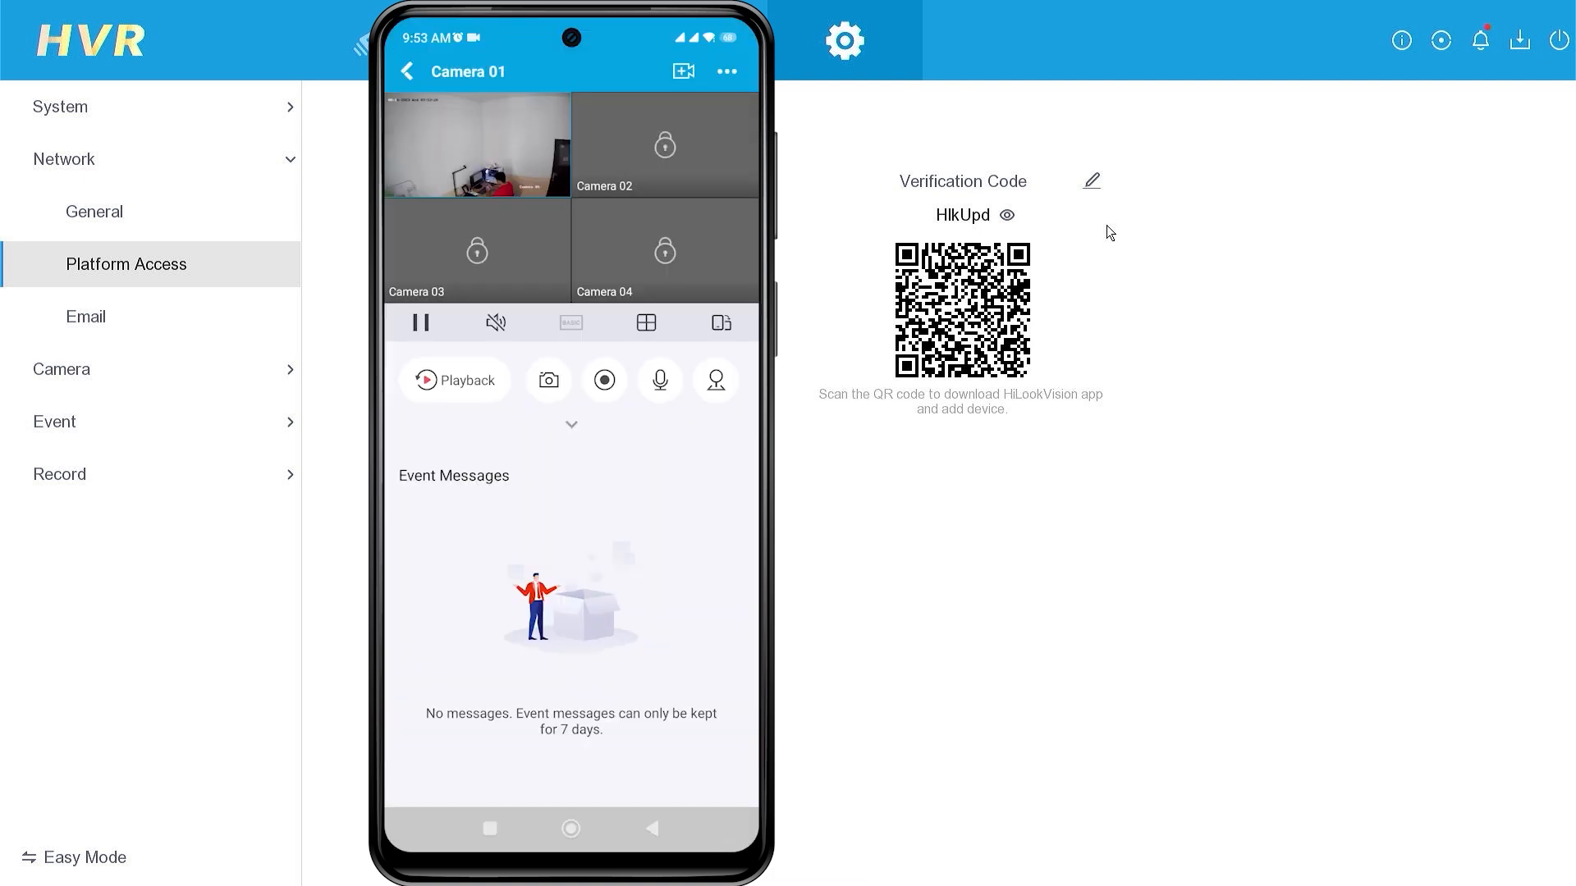